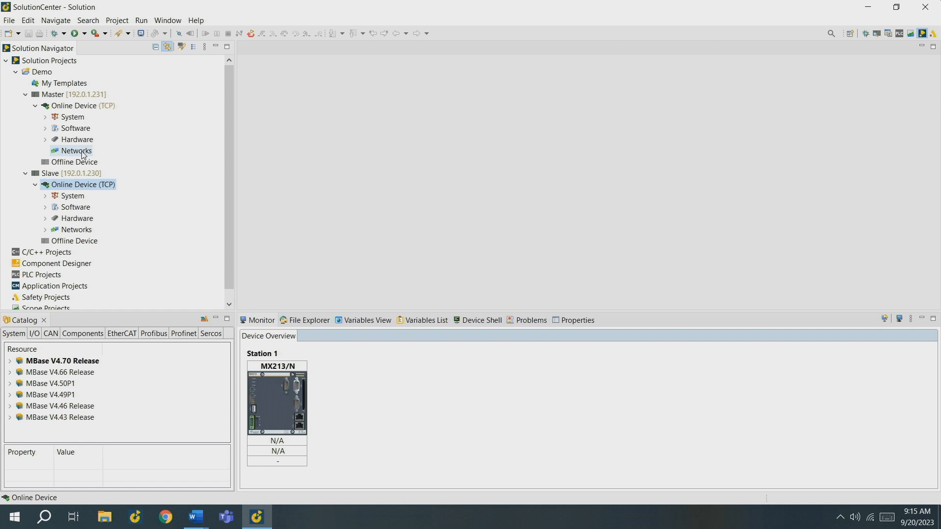
- Start a new Profinet network under the Master's Networks and choose interface ETH2
left_click(75, 151)
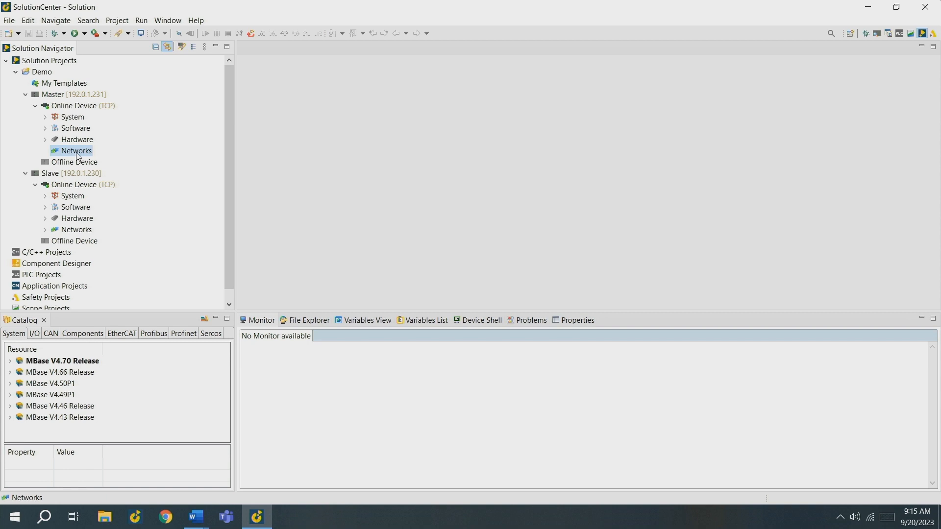
right_click(75, 151)
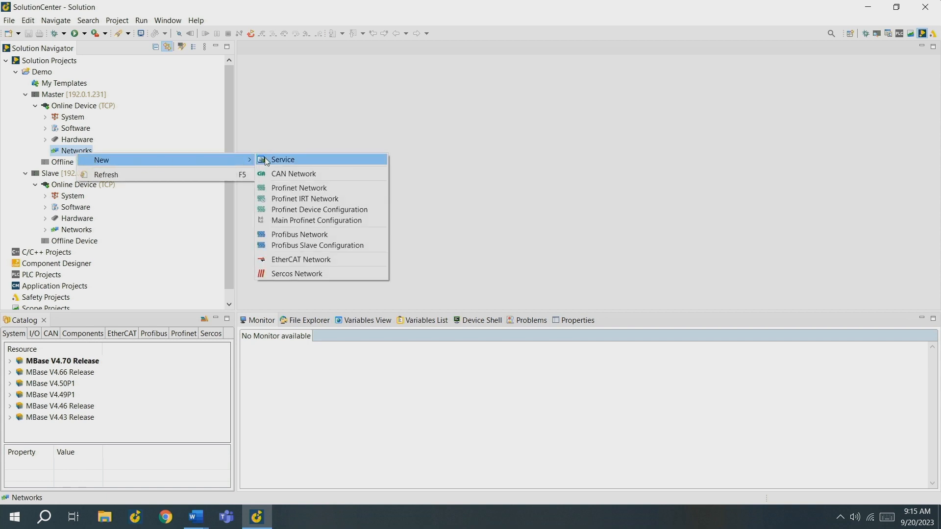
left_click(298, 189)
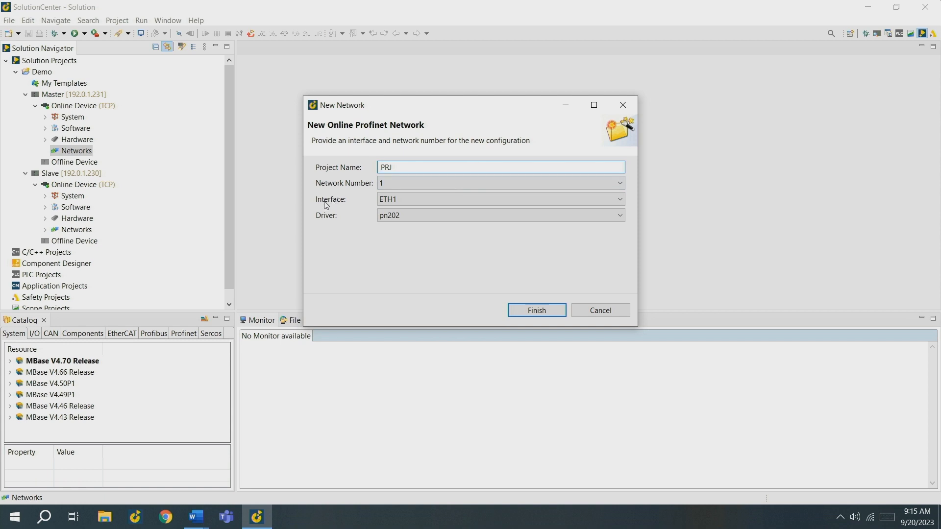
mouse_move(330, 207)
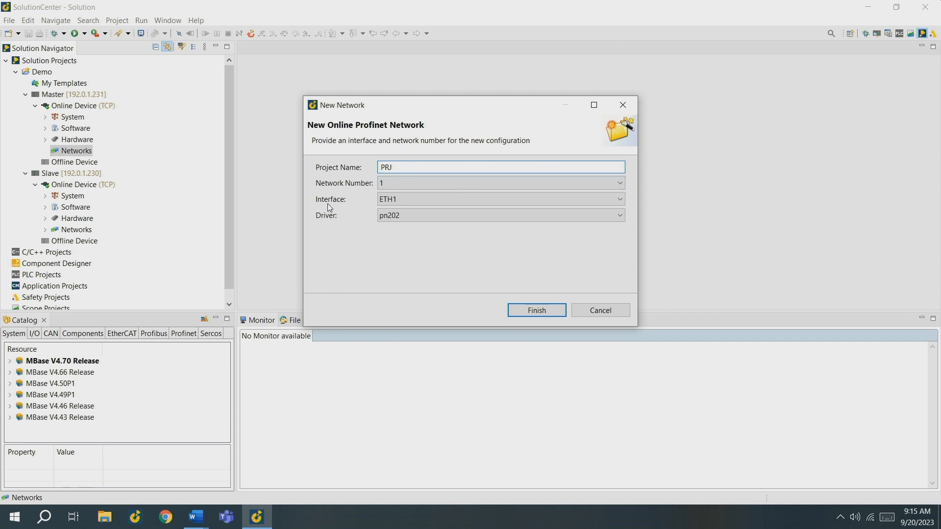
left_click(619, 199)
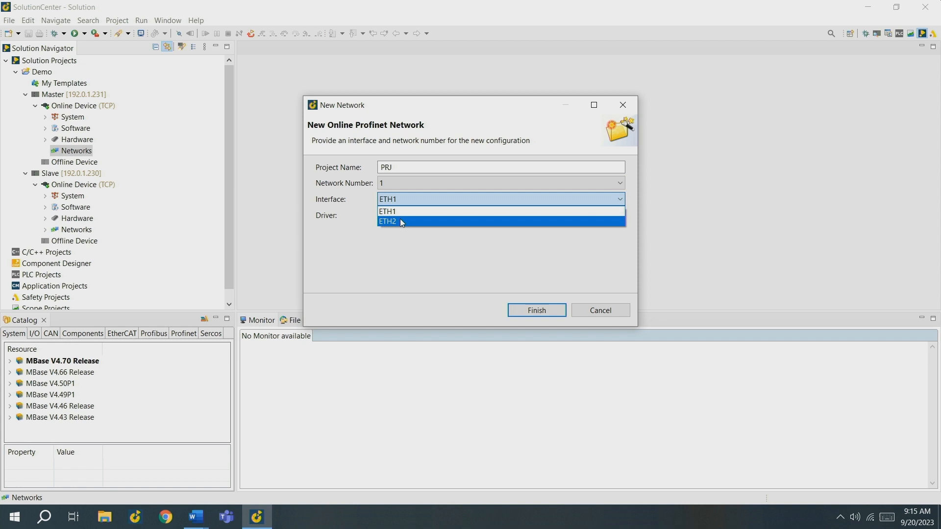
left_click(388, 222)
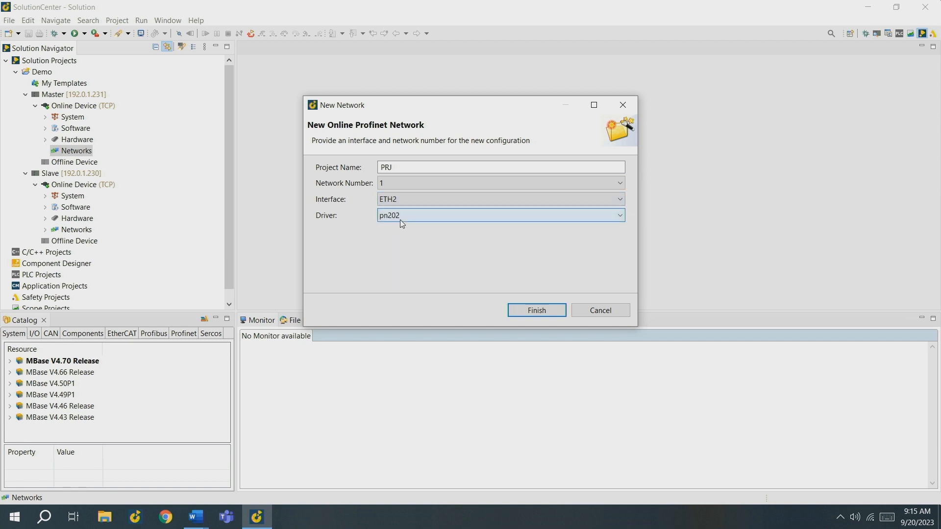
mouse_move(340, 219)
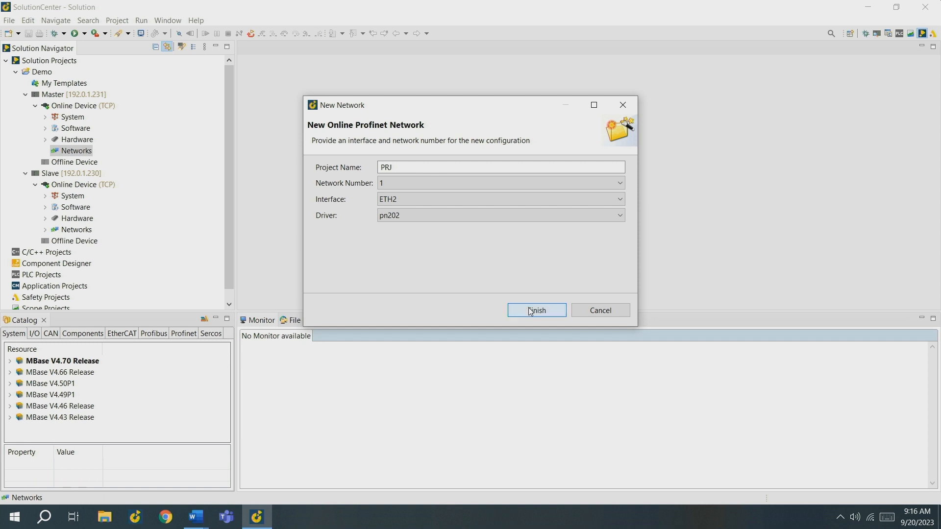
- Finish the network, create the main Profinet configuration with station name pnmaster
left_click(535, 310)
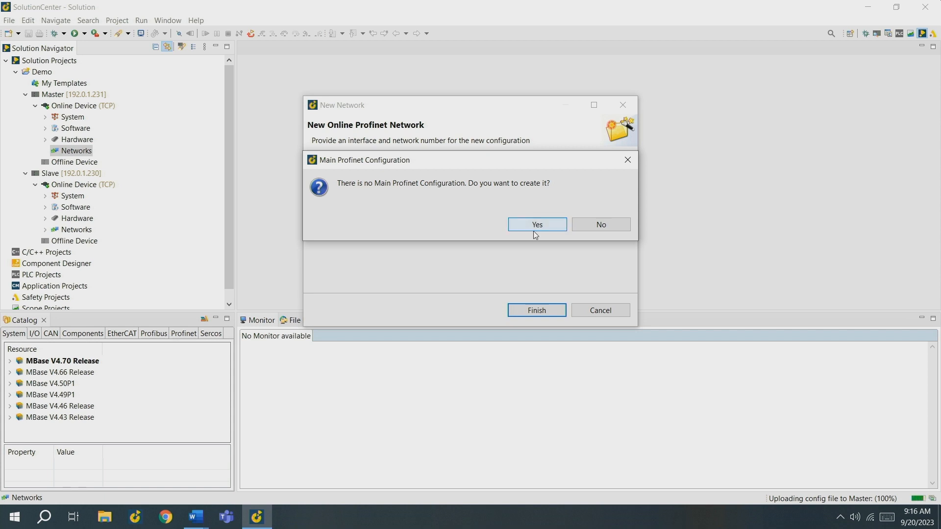
left_click(535, 224)
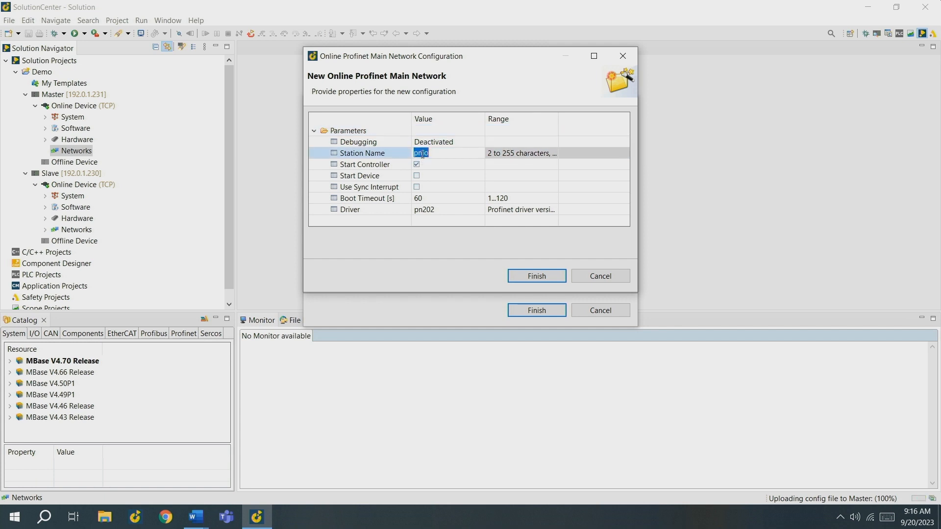
type("pnmaster")
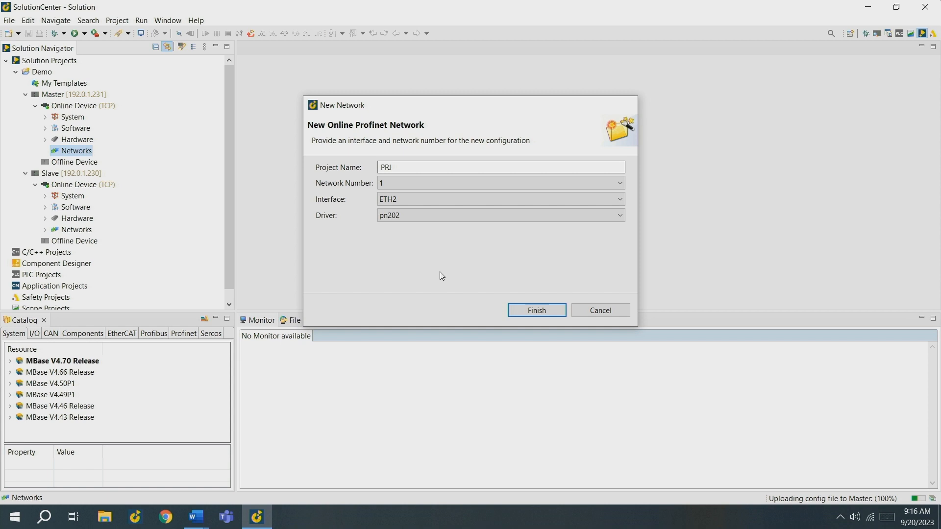
left_click(535, 310)
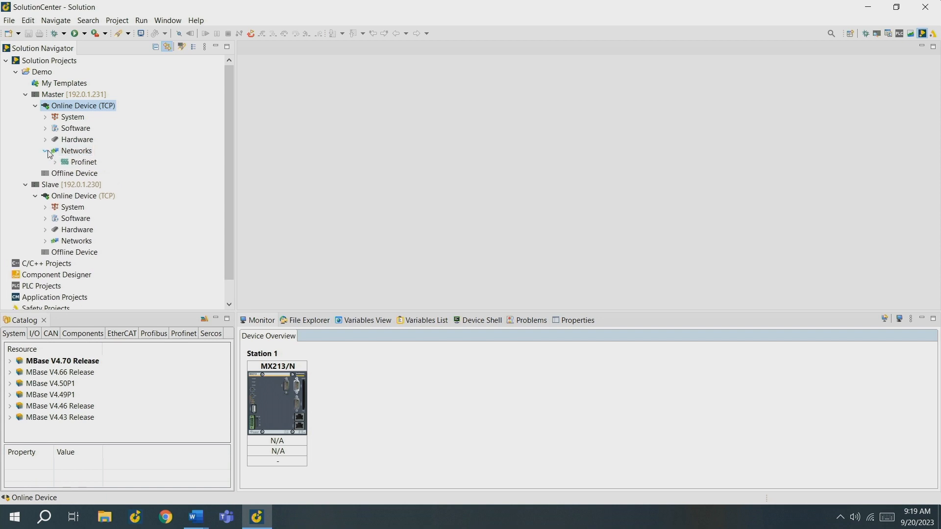
- Expand the Master's Profinet networks and bring up the Net 1 (PRJ) layout editor
left_click(57, 162)
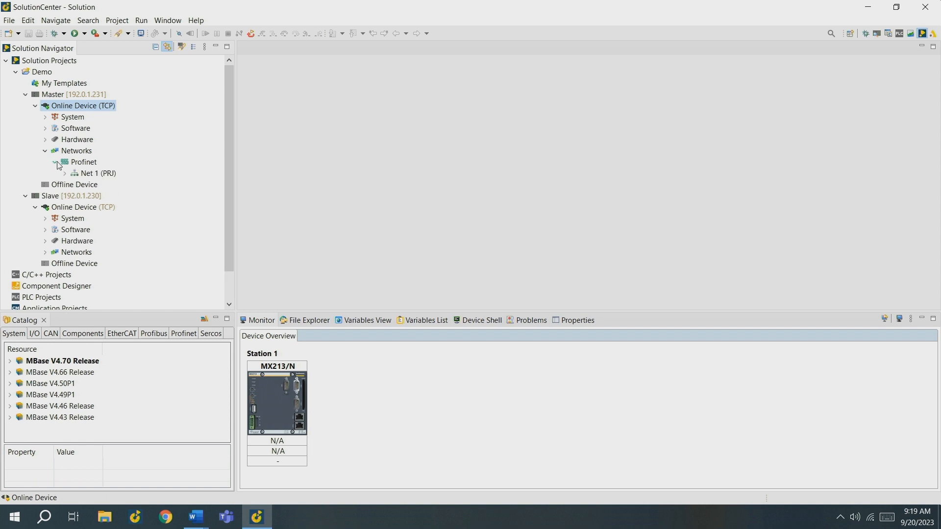
left_click(98, 173)
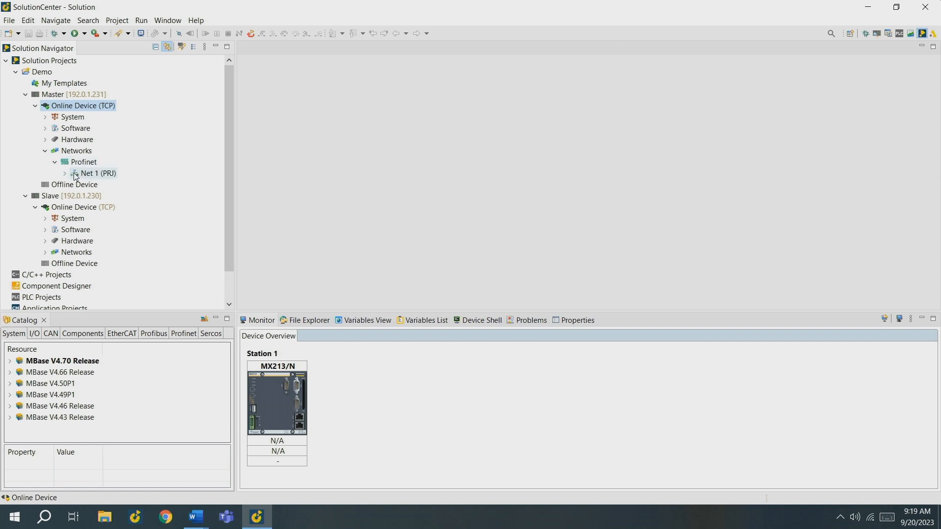
double_click(100, 173)
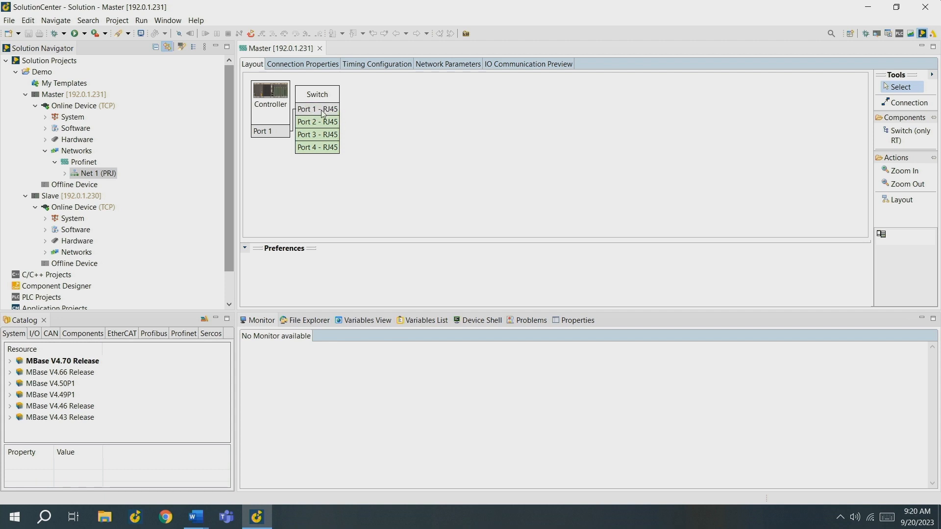
- Add a new PN-M1-Station (PN202) device on switch Port 1
right_click(307, 108)
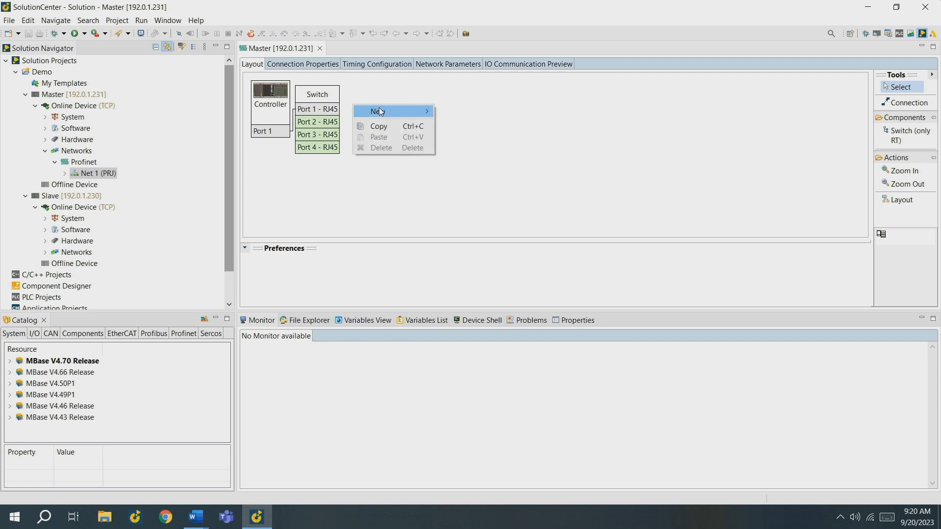
left_click(379, 111)
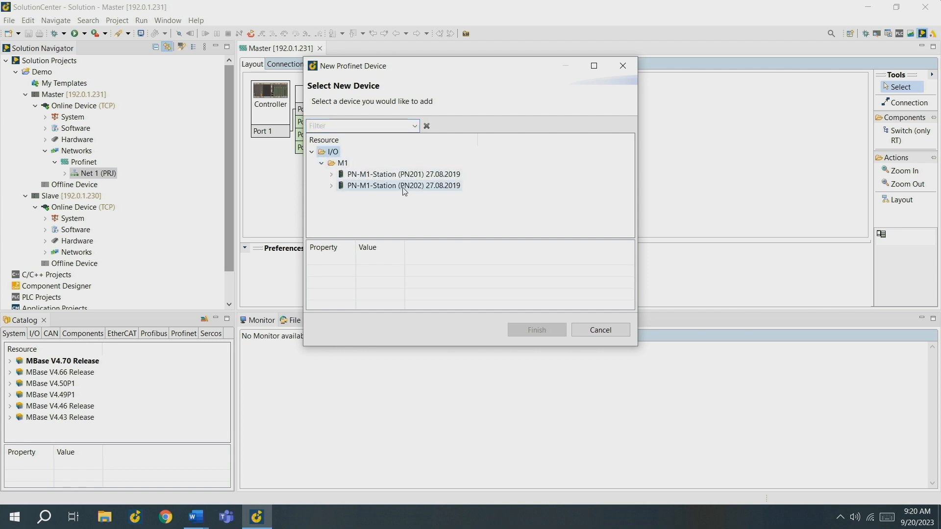
left_click(402, 185)
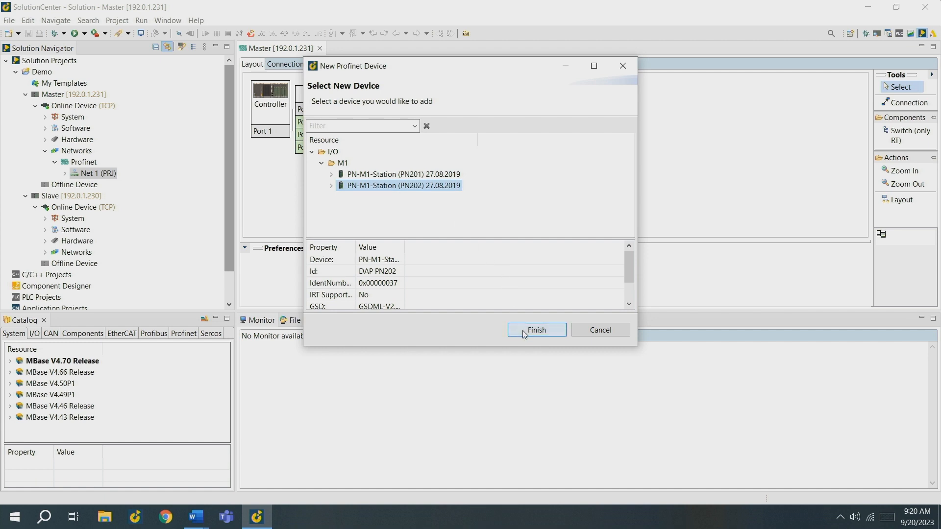
left_click(535, 330)
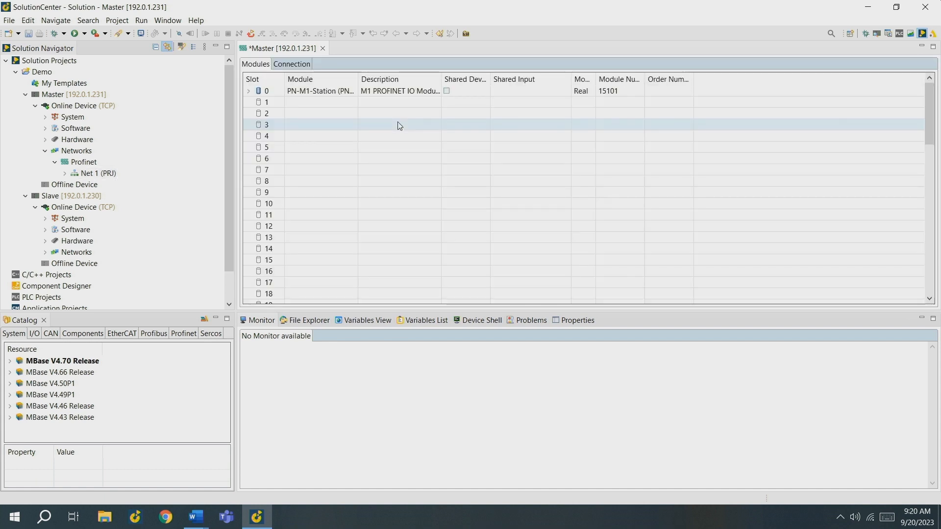
- In the Connection parameters set station name pnslave, enable Optional Node, and start assigning the target device
left_click(291, 64)
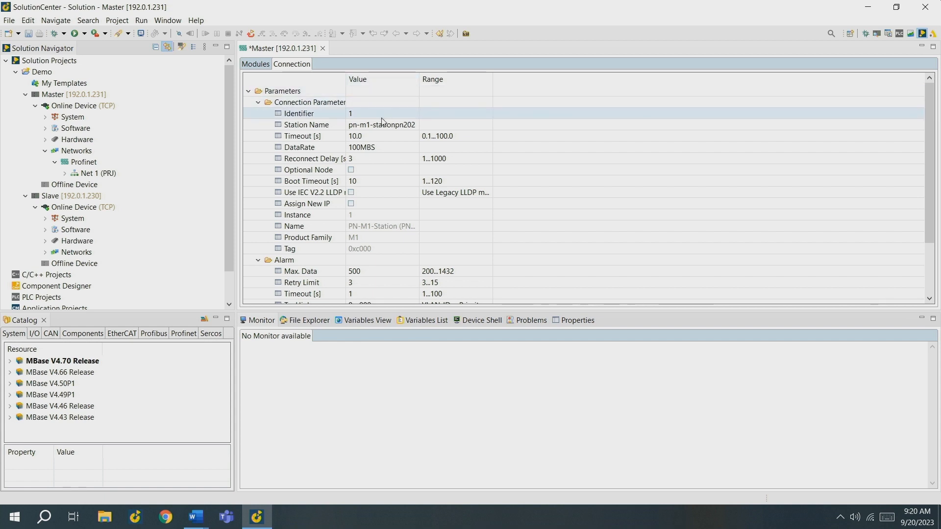
double_click(381, 125)
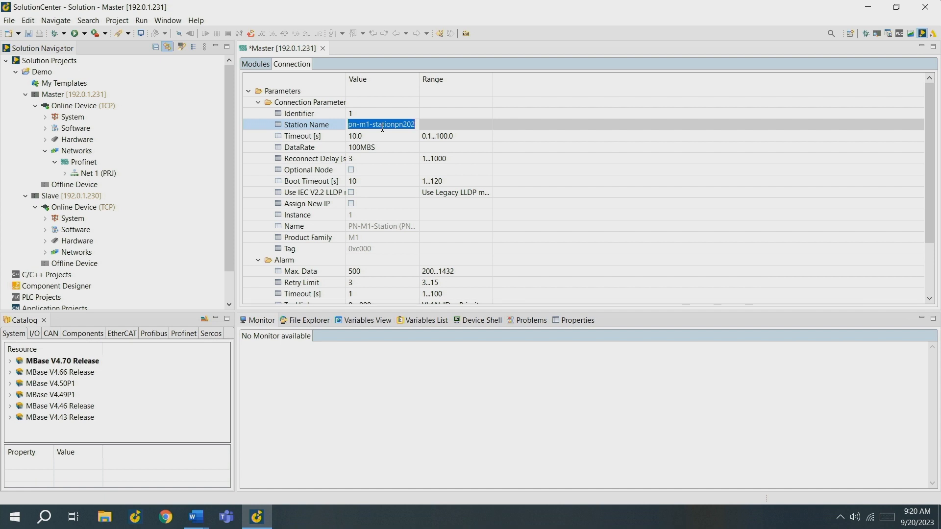
type("pnslave")
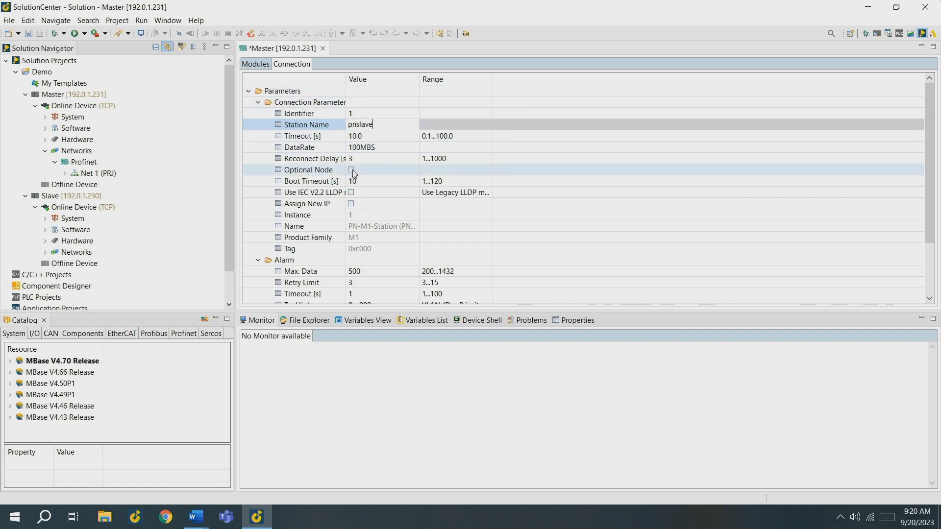
left_click(351, 169)
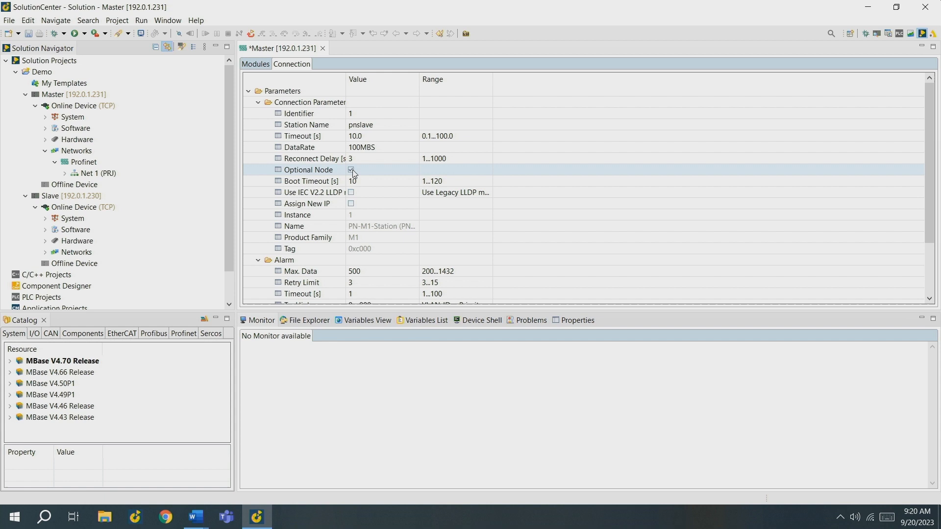
left_click(351, 169)
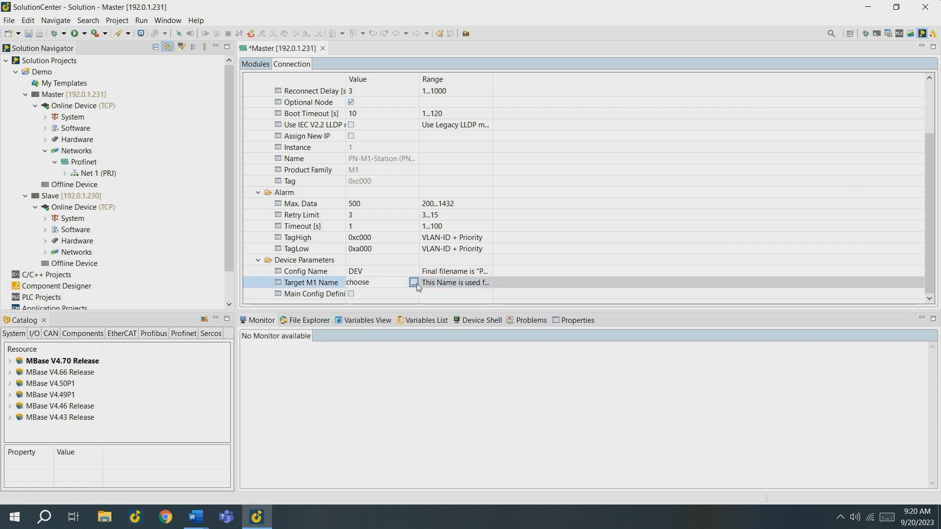
left_click(413, 282)
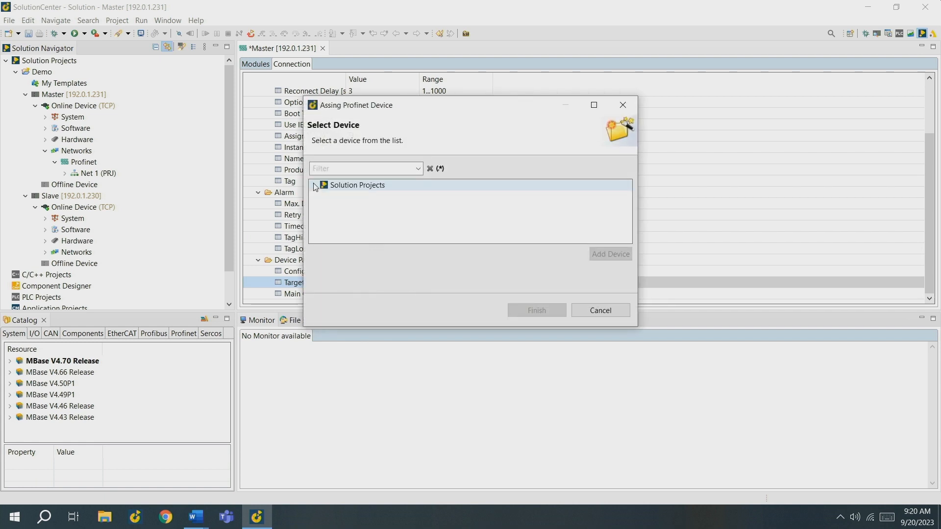
- Assign the Slave's Online Device (TCP) under Demo as the station's target M1 device
left_click(313, 185)
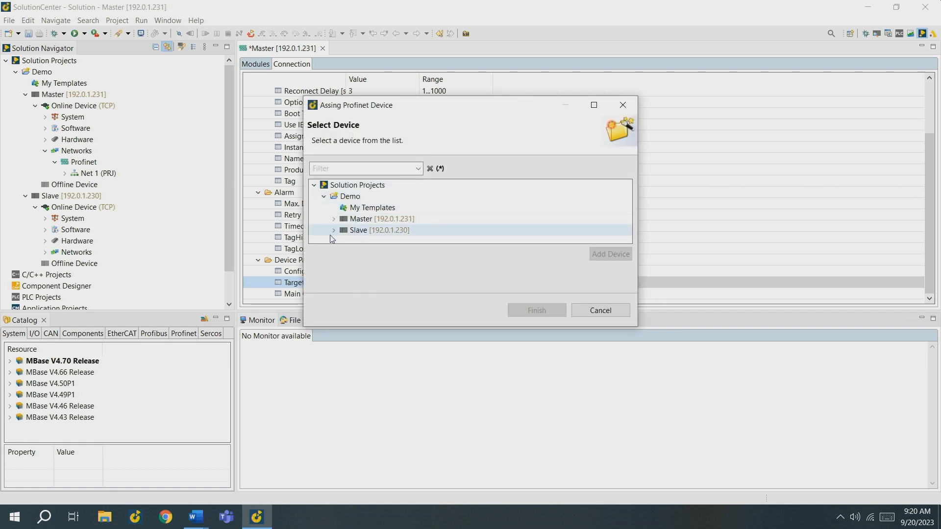
left_click(334, 229)
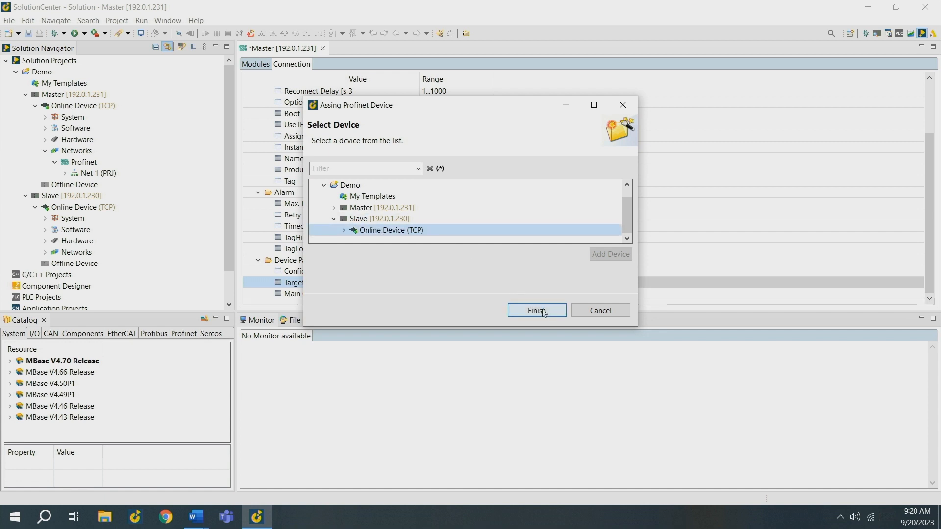
left_click(535, 310)
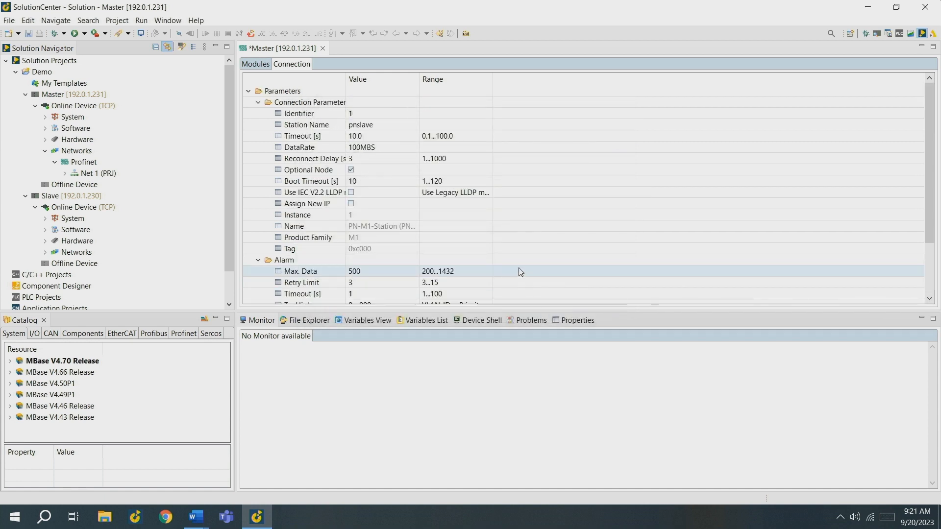
scroll("down", 3)
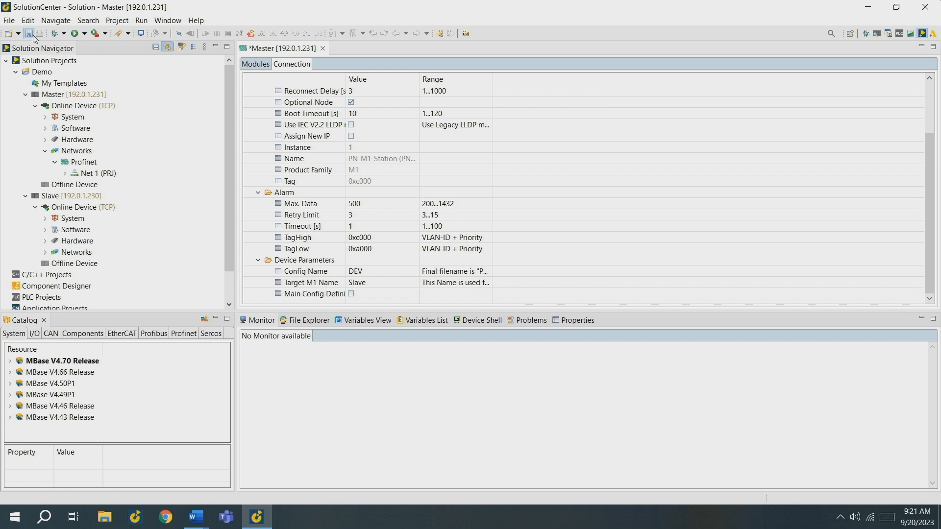
- Save the project and create the Slave's main Profinet configuration with device interface ETH2
left_click(27, 33)
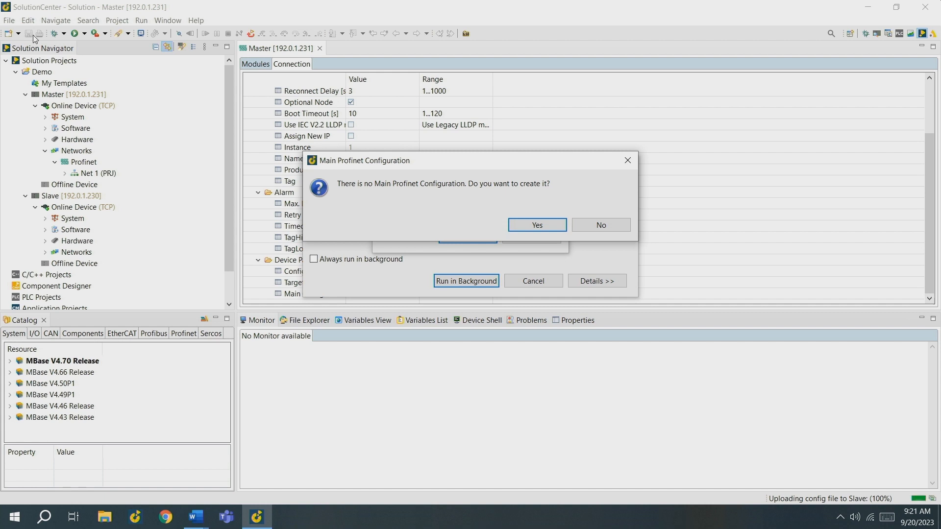
mouse_move(448, 212)
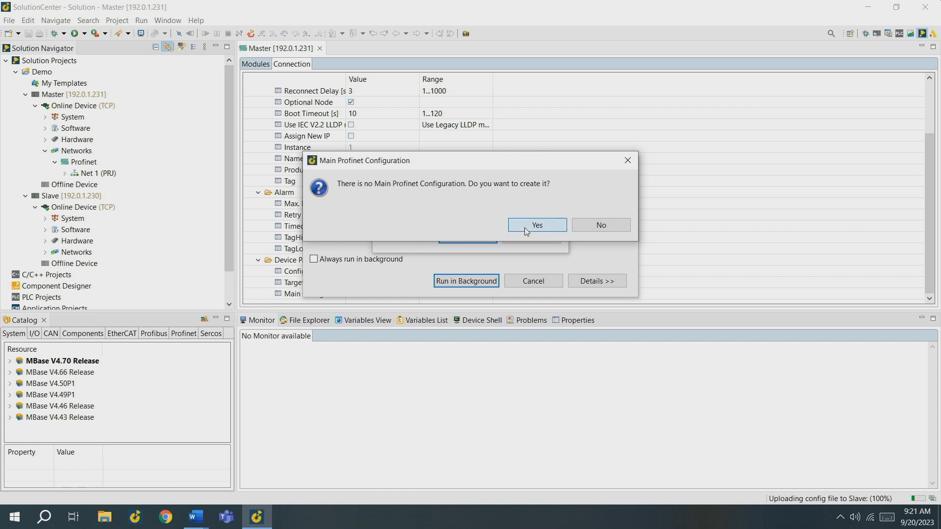
left_click(536, 225)
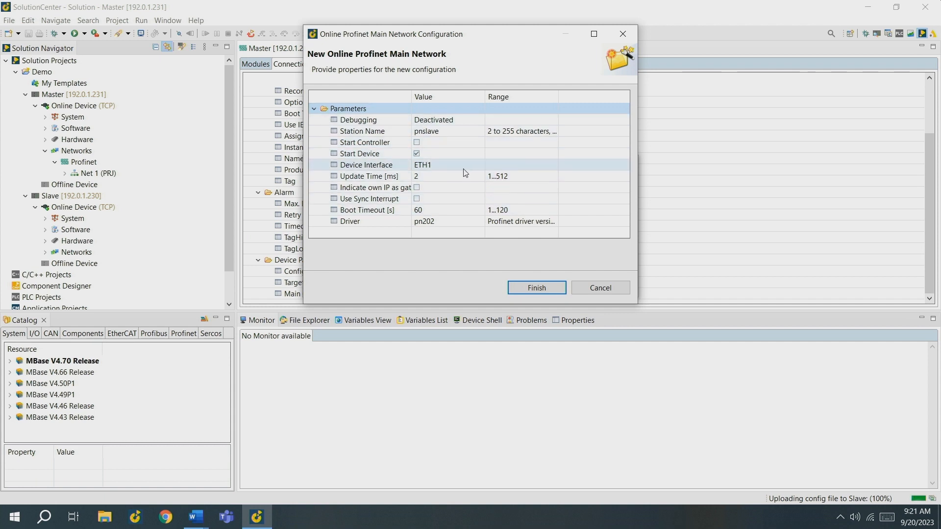
left_click(447, 165)
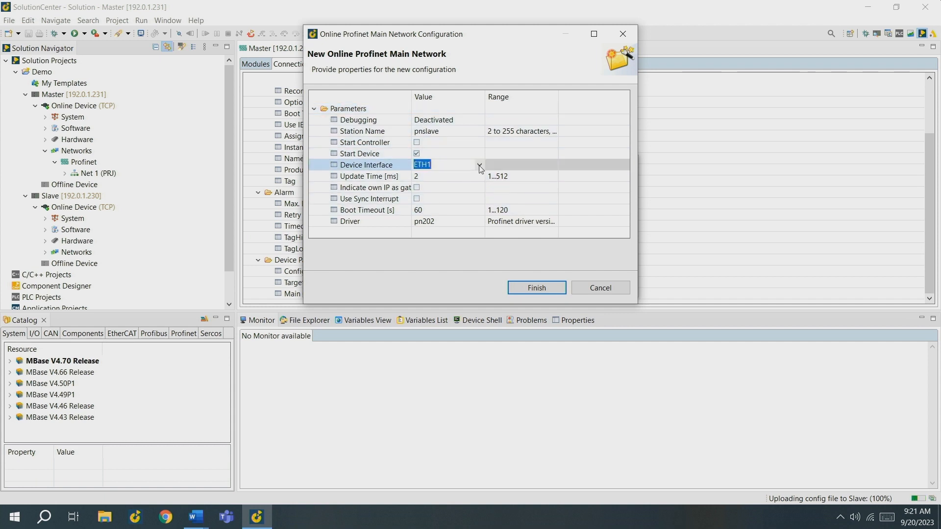
left_click(478, 164)
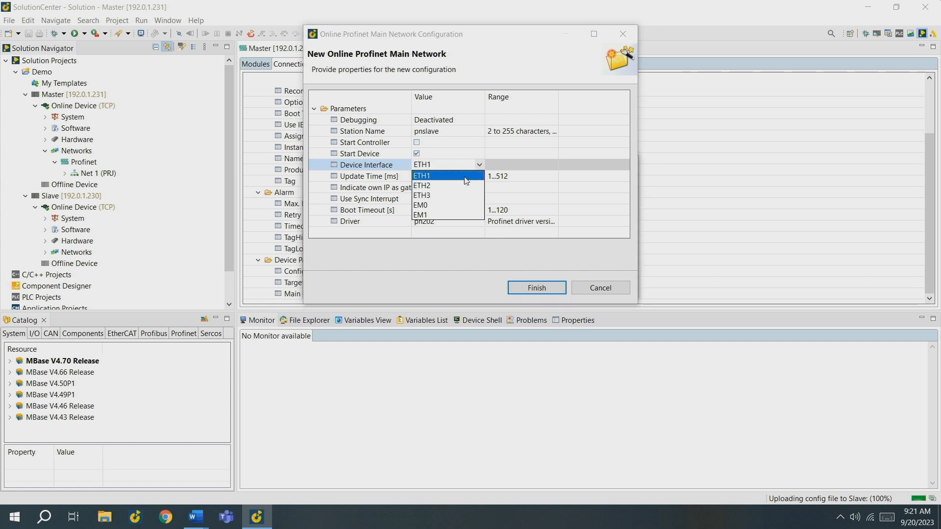
left_click(421, 185)
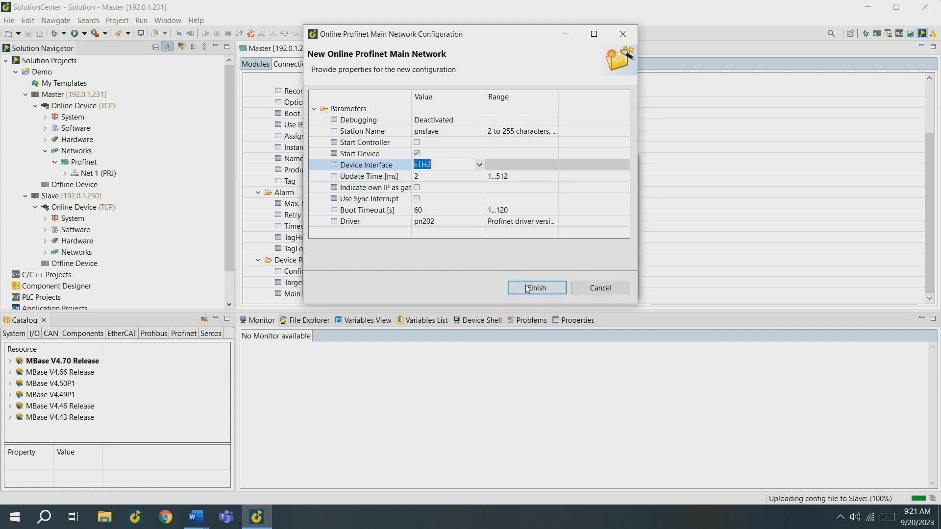
left_click(535, 287)
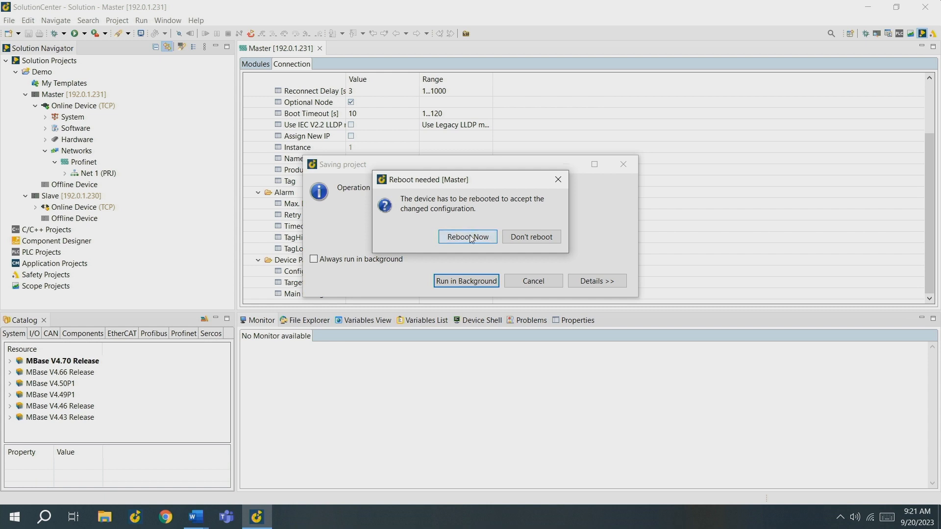
- Reboot the Master, then expand its Profinet Net 1 to show the 1_pnslave station
left_click(466, 236)
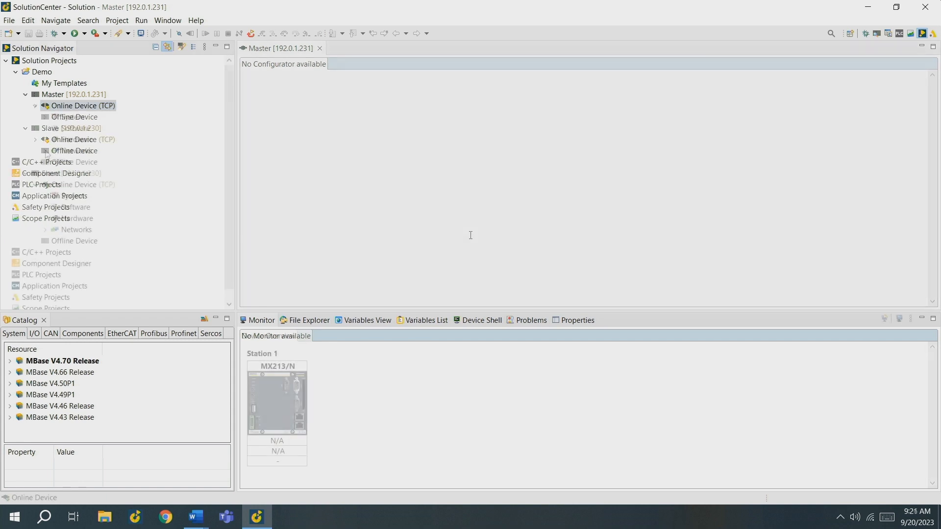
left_click(35, 105)
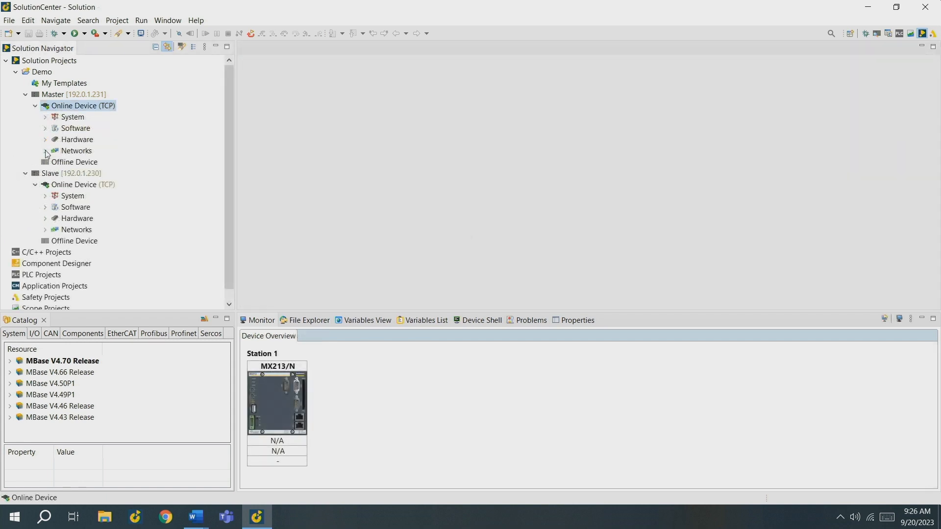
left_click(46, 154)
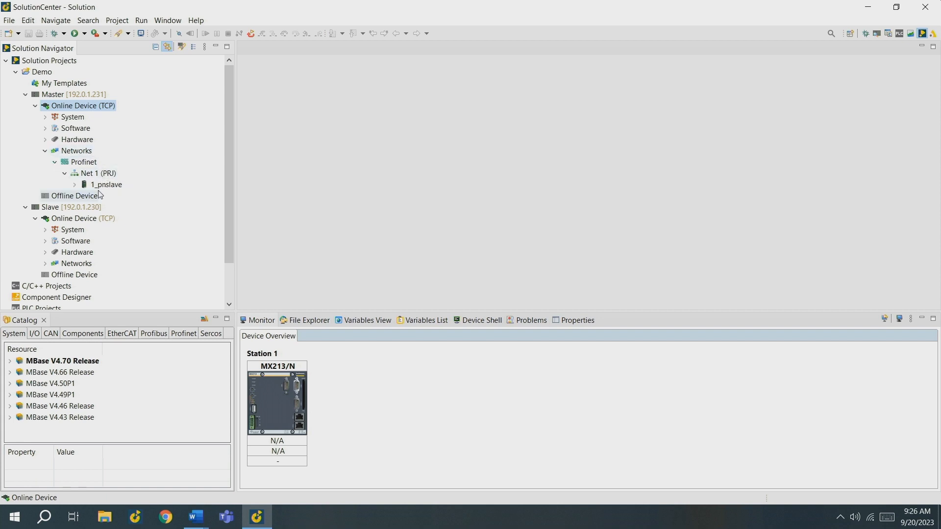
left_click(74, 185)
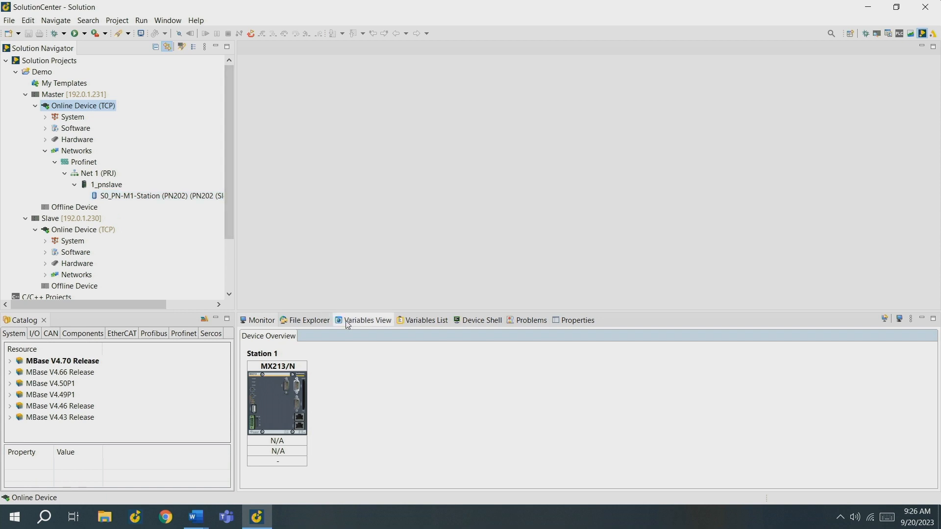
- In Variables View expand Demo > Master > Online Device (TCP) > PN > NET1 > 1 and check DataTransfer is true
left_click(367, 319)
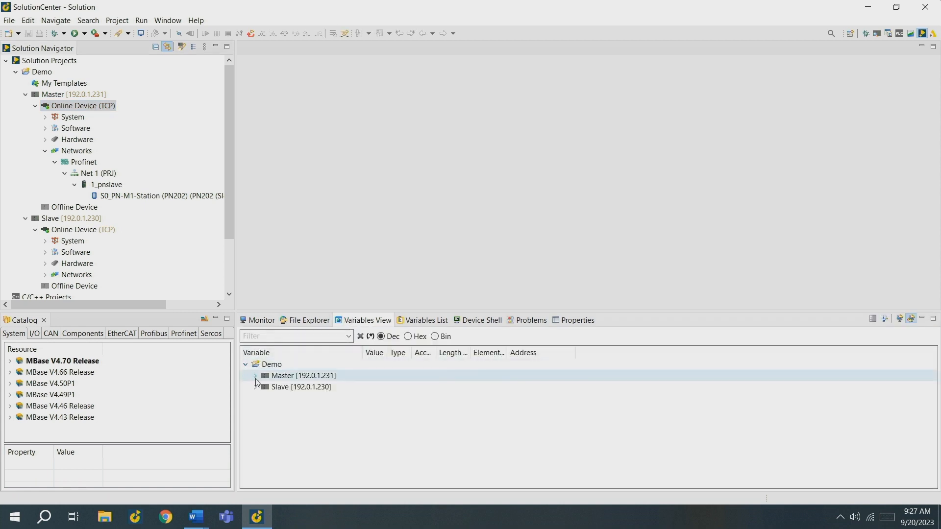
left_click(256, 375)
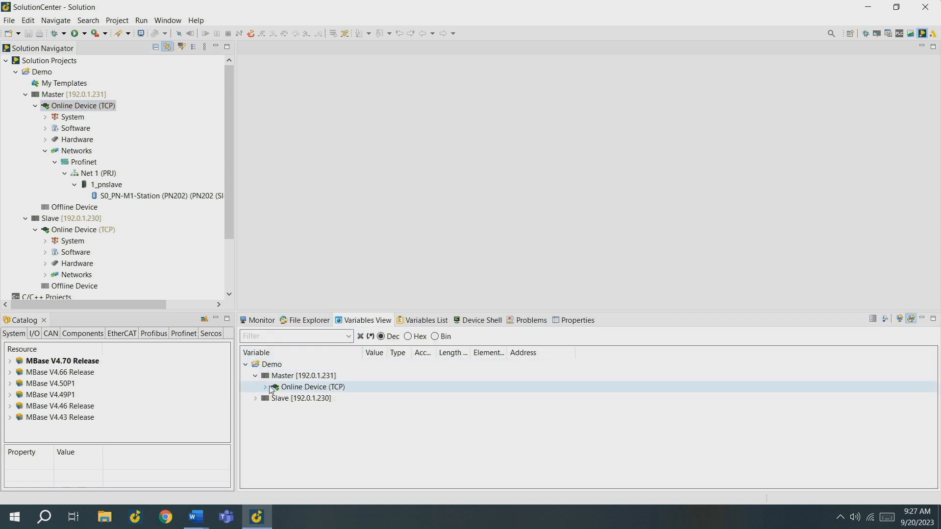
left_click(266, 387)
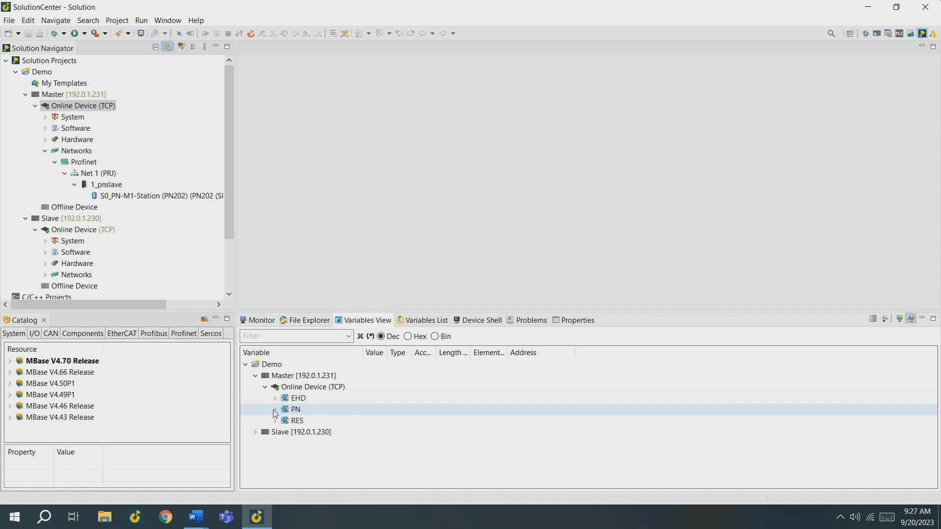
left_click(276, 409)
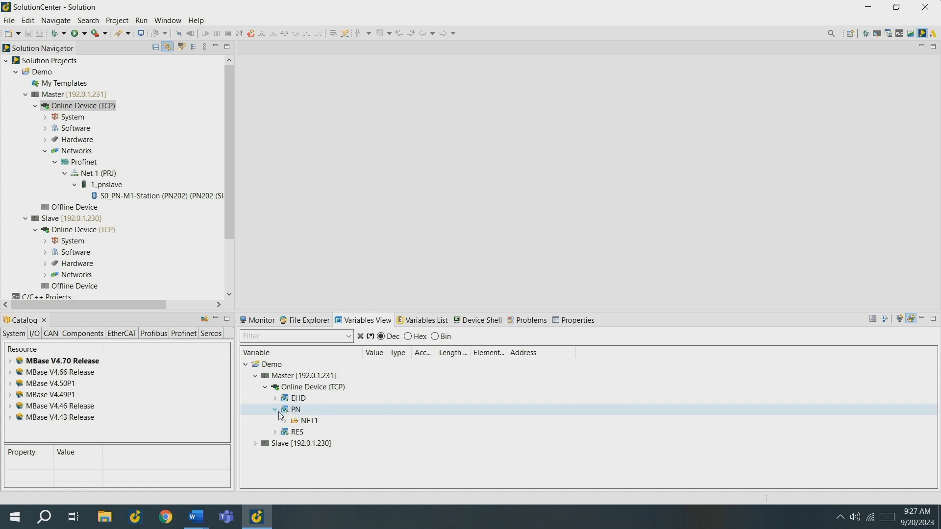
left_click(285, 421)
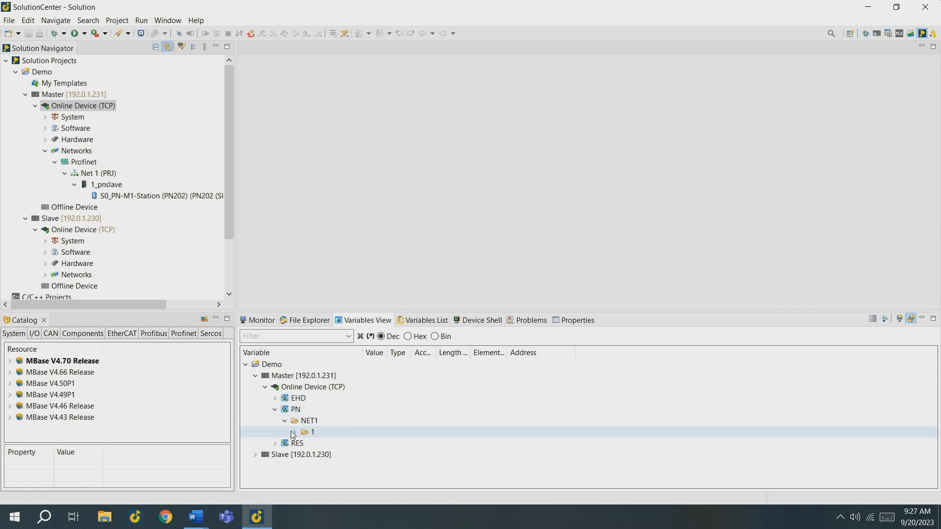
left_click(284, 432)
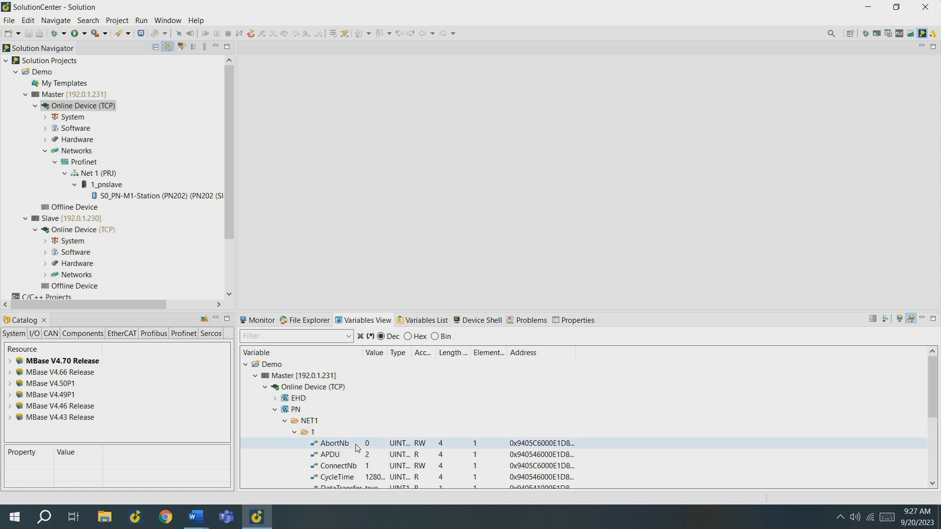
scroll("down", 3)
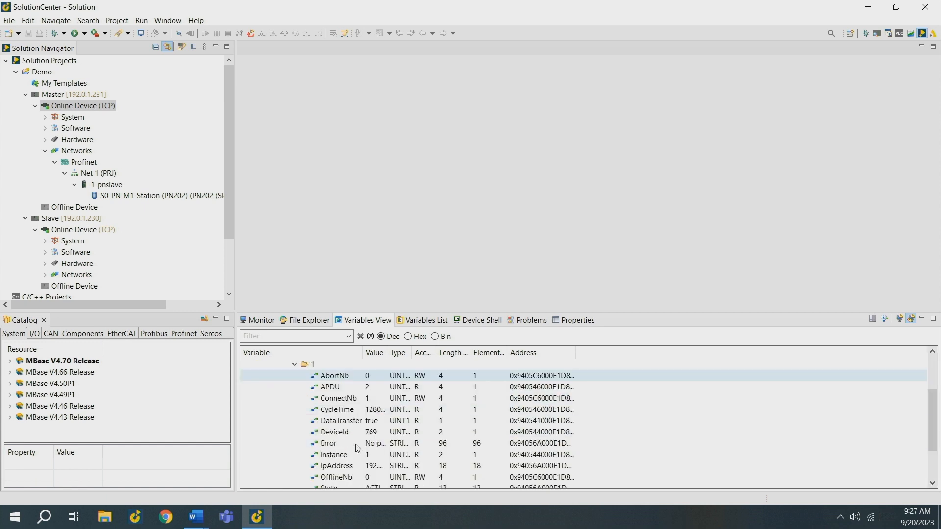